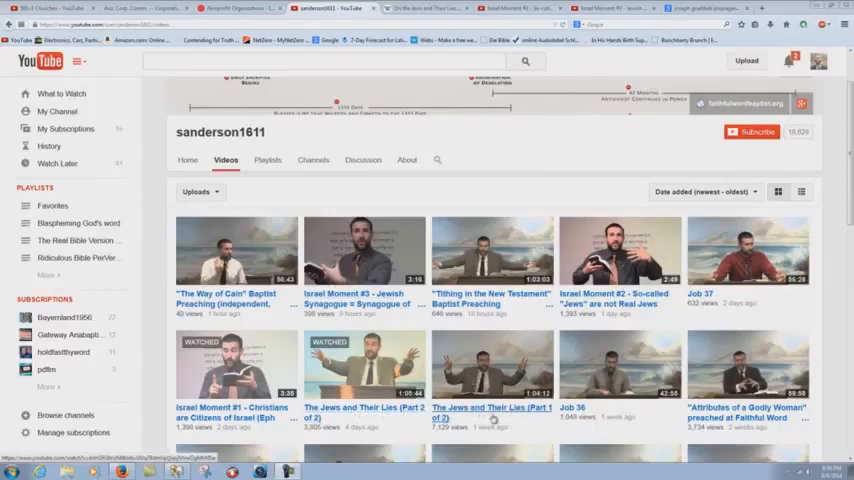
Bring the Wikipedia article on Luther's treatise to the front in the browser
{"action": "left_click", "coordinate": [425, 8]}
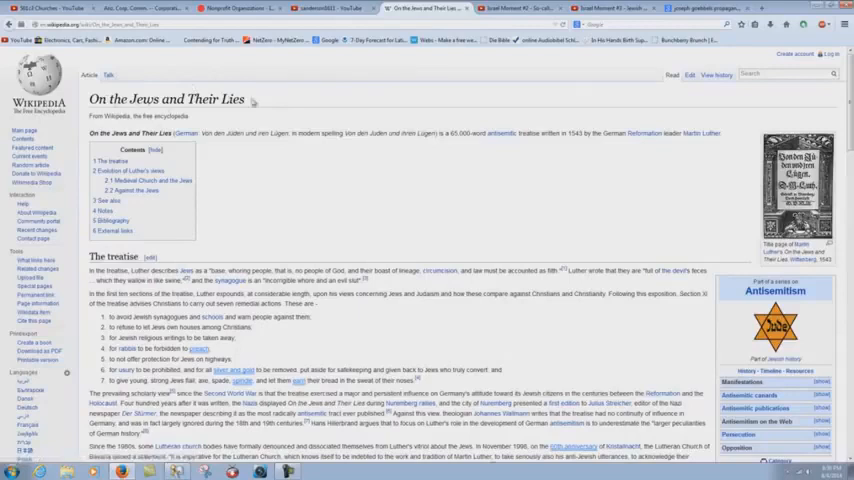
{"action": "mouse_move", "coordinate": [331, 221]}
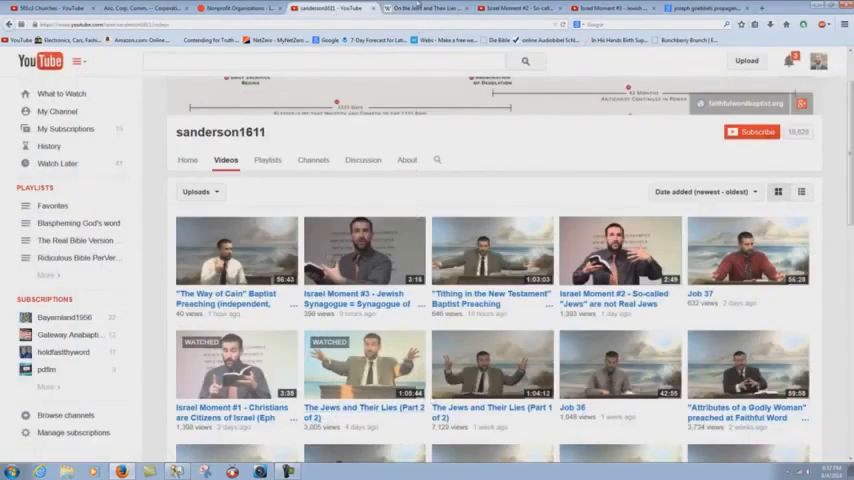
{"action": "left_click", "coordinate": [428, 8]}
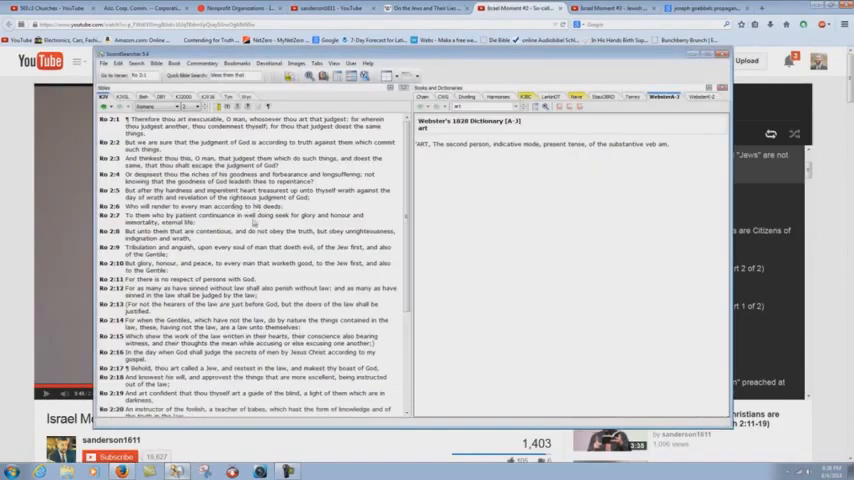
Scroll the KJV pane down through Romans 2 into chapter 3
{"action": "scroll", "scroll_direction": "down", "scroll_amount": 3}
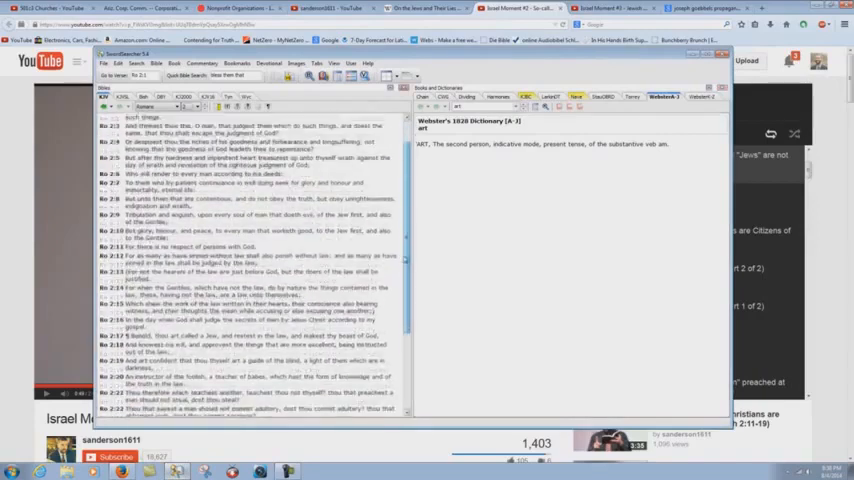
{"action": "scroll", "scroll_direction": "down", "scroll_amount": 3}
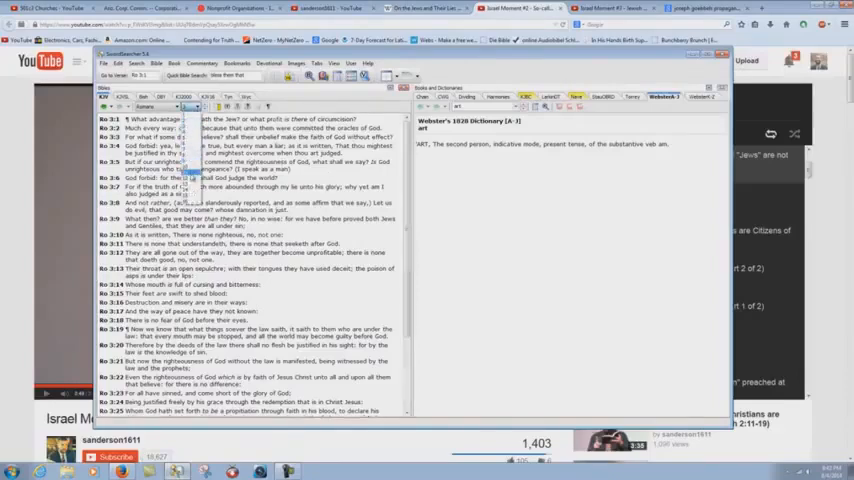
Scroll the Bible pane down through the verses of Romans 11
{"action": "scroll", "scroll_direction": "down", "scroll_amount": 3}
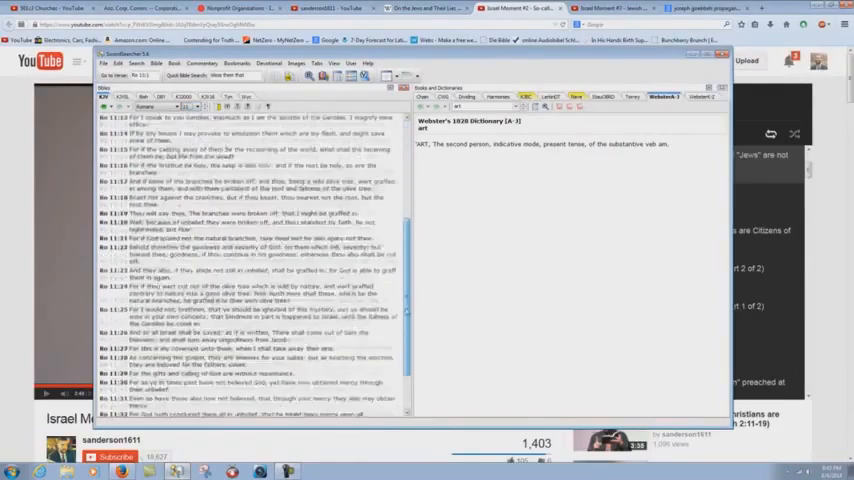
{"action": "scroll", "scroll_direction": "down", "scroll_amount": 3}
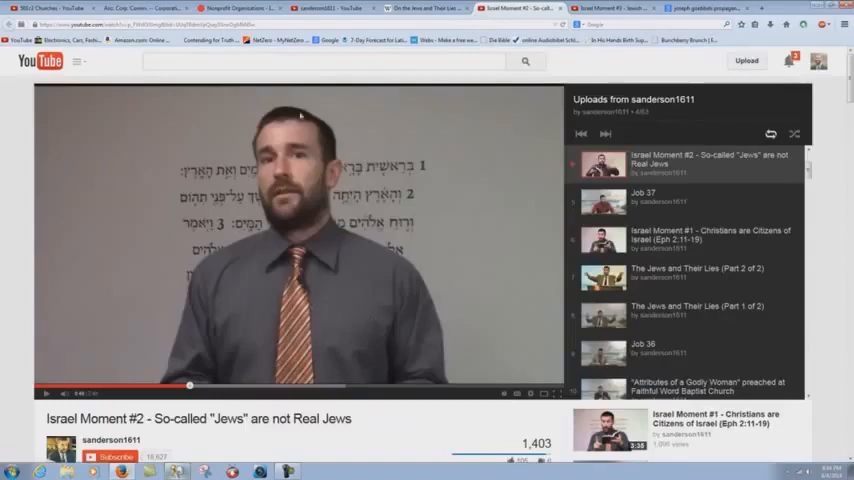
{"action": "mouse_move", "coordinate": [318, 306]}
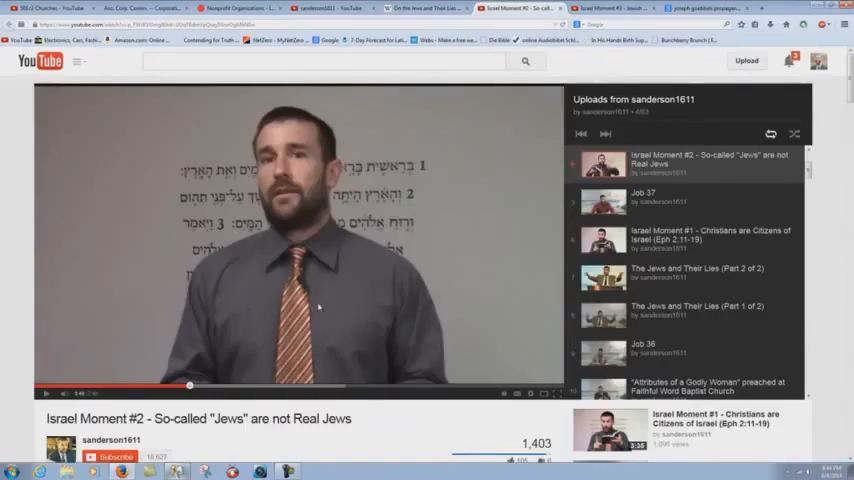
Return to the Wikipedia tab on Luther's treatise from the YouTube sermon
{"action": "left_click", "coordinate": [428, 8]}
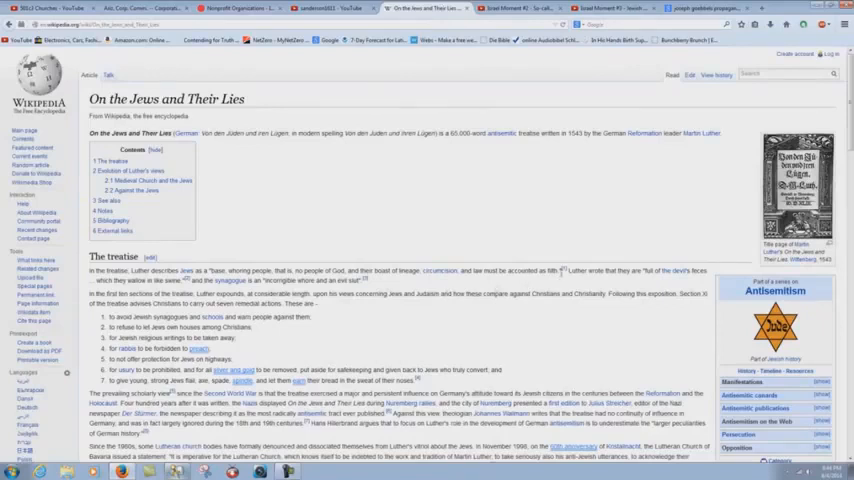
{"action": "mouse_move", "coordinate": [648, 279]}
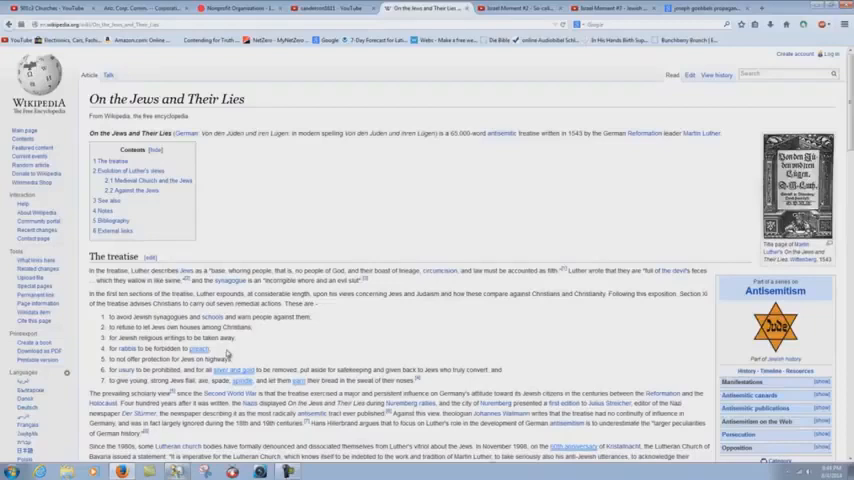
{"action": "mouse_move", "coordinate": [227, 352]}
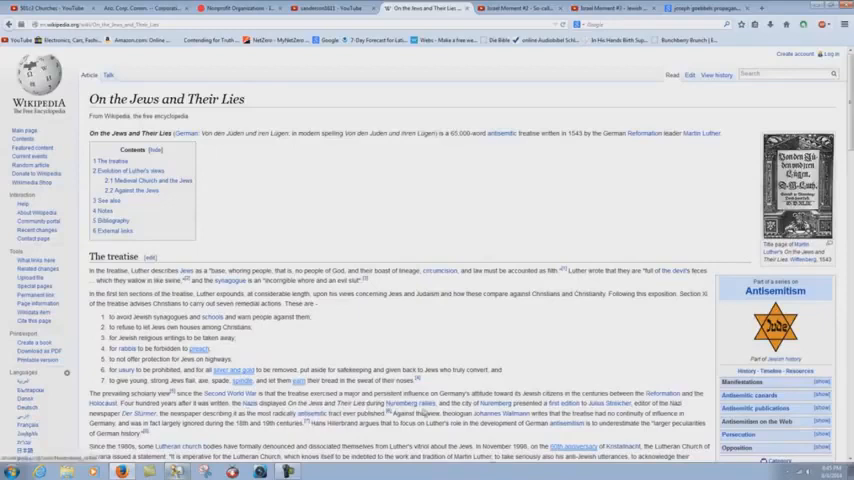
{"action": "mouse_move", "coordinate": [425, 412]}
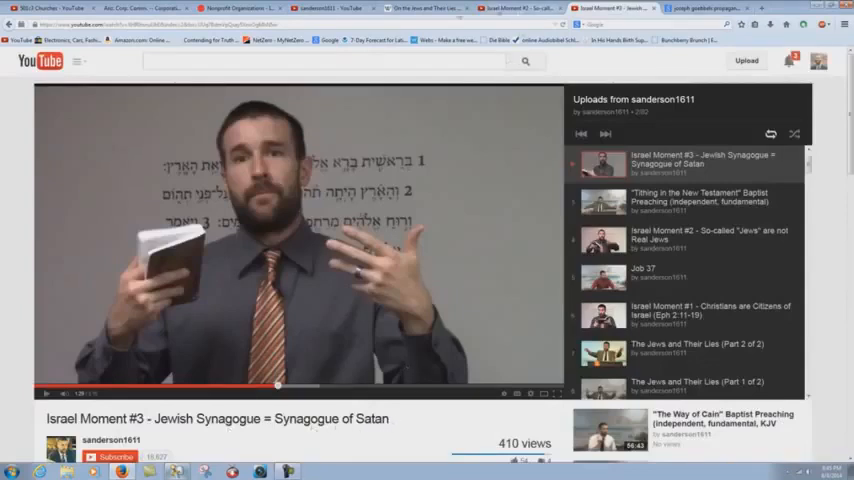
{"action": "left_click", "coordinate": [428, 8]}
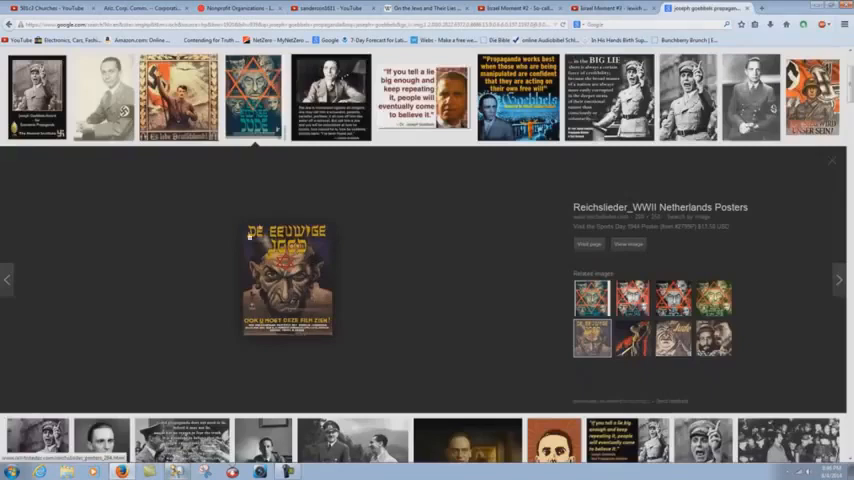
{"action": "mouse_move", "coordinate": [348, 245]}
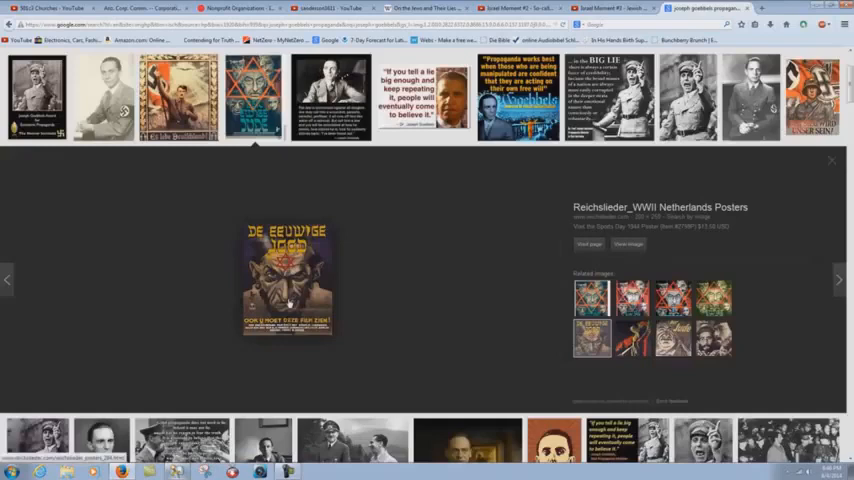
{"action": "mouse_move", "coordinate": [292, 303]}
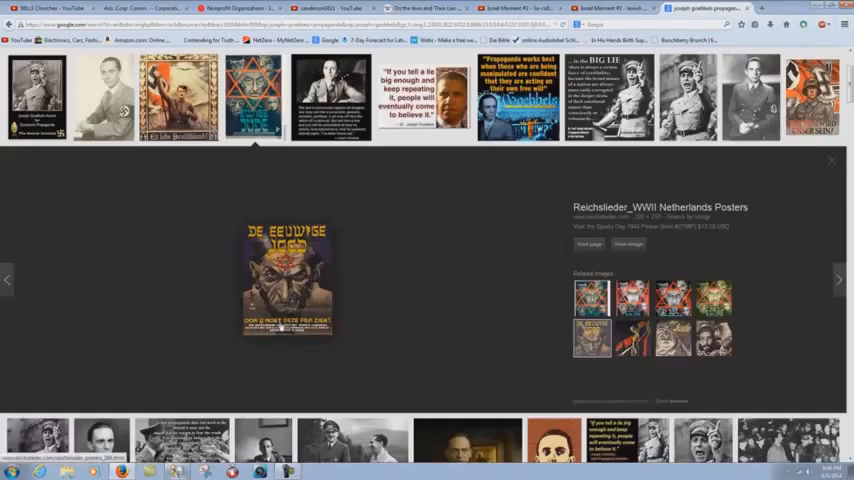
{"action": "mouse_move", "coordinate": [390, 341]}
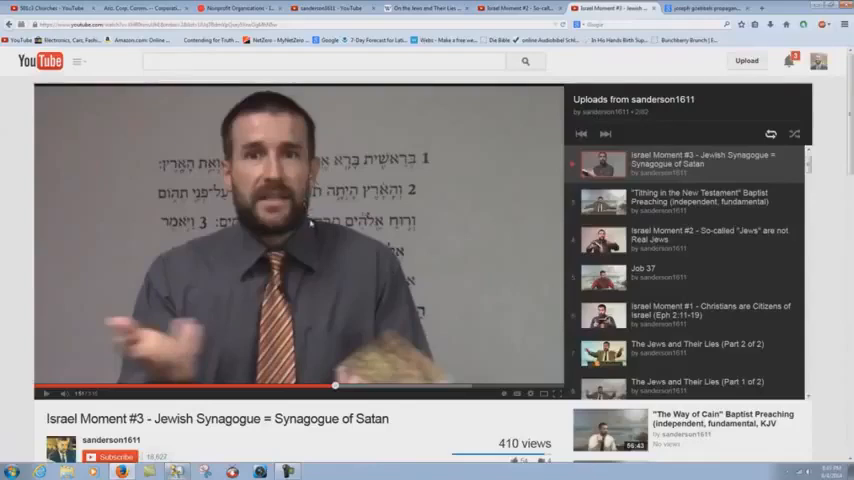
{"action": "mouse_move", "coordinate": [300, 225]}
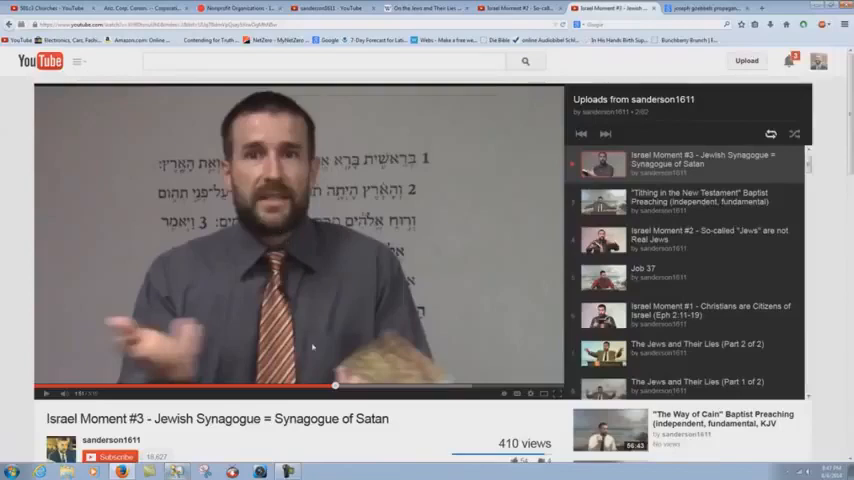
{"action": "mouse_move", "coordinate": [306, 347]}
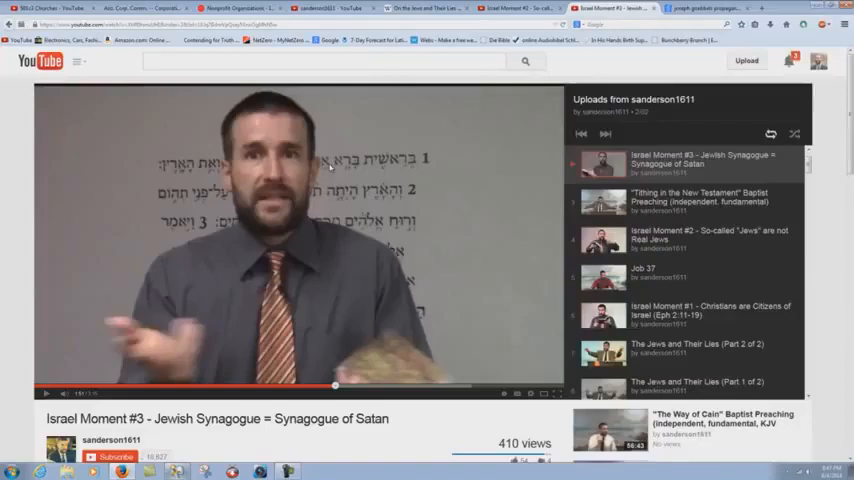
{"action": "mouse_move", "coordinate": [310, 305]}
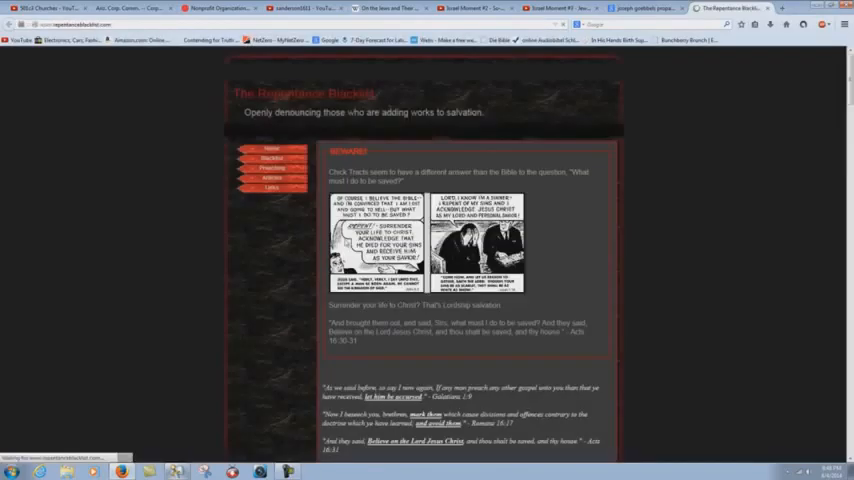
Scroll past the tracts to the Written Articles and Audio Sermons headings, then back up slightly
{"action": "scroll", "scroll_direction": "down", "scroll_amount": 3}
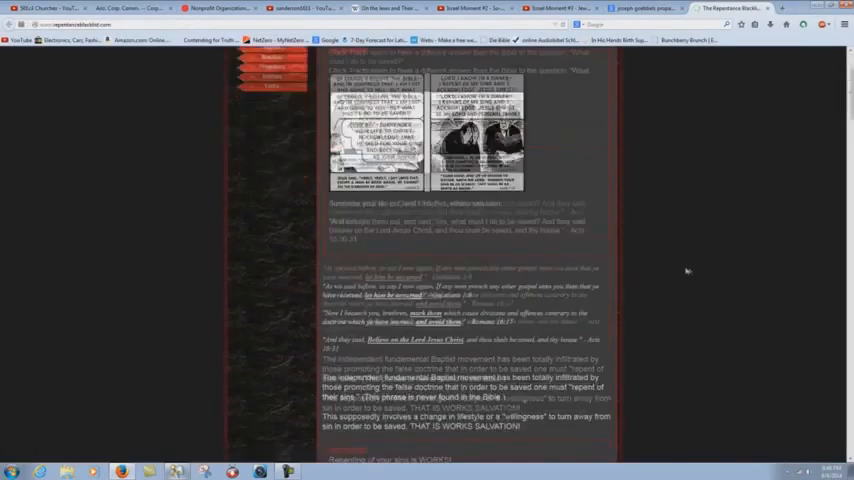
{"action": "scroll", "scroll_direction": "down", "scroll_amount": 3}
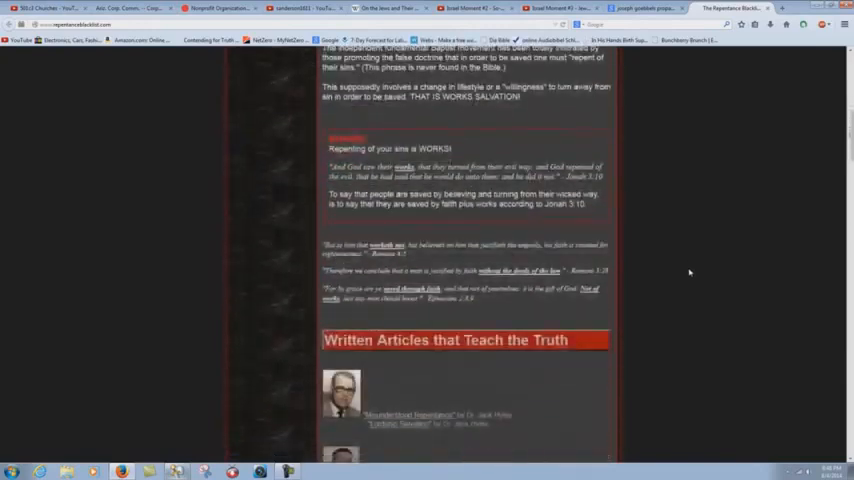
{"action": "scroll", "scroll_direction": "down", "scroll_amount": 3}
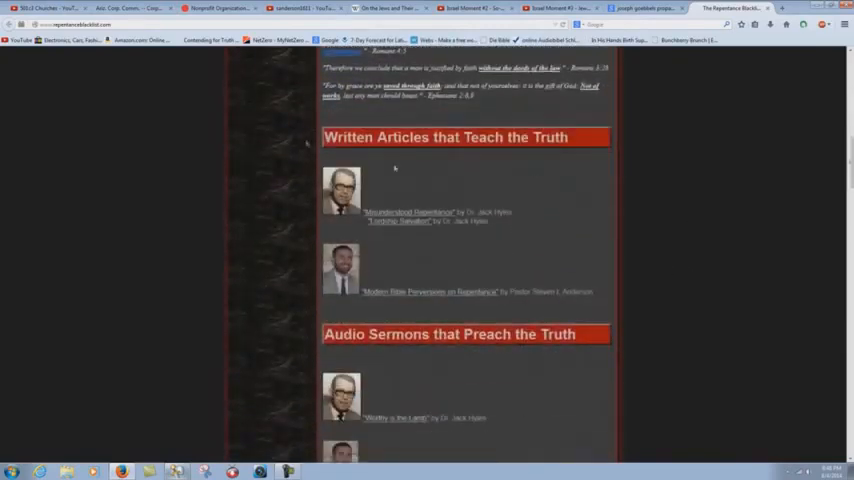
{"action": "mouse_move", "coordinate": [572, 320]}
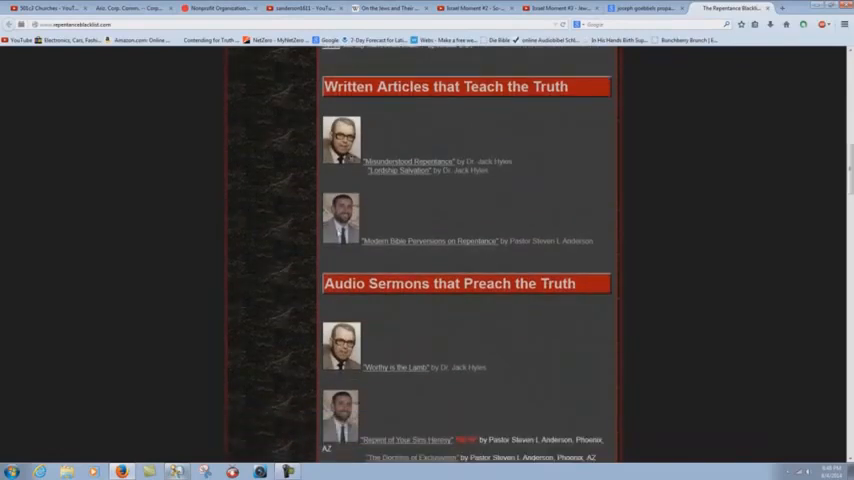
{"action": "mouse_move", "coordinate": [388, 402]}
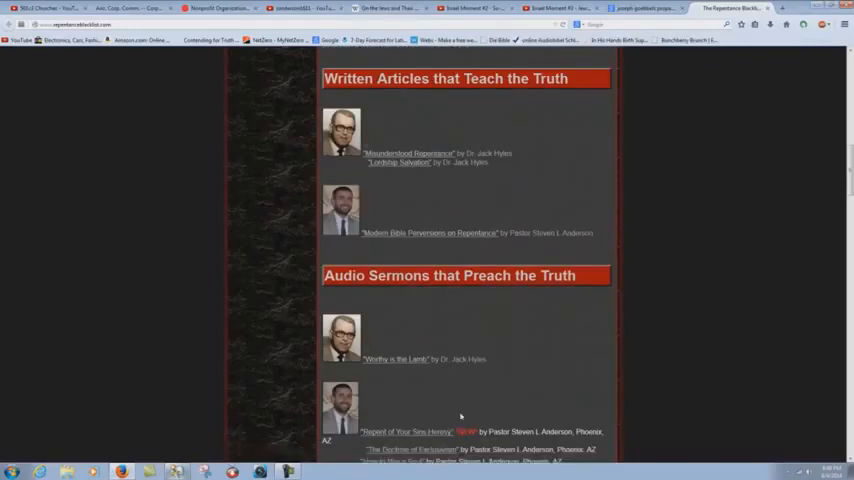
{"action": "scroll", "scroll_direction": "down", "scroll_amount": 3}
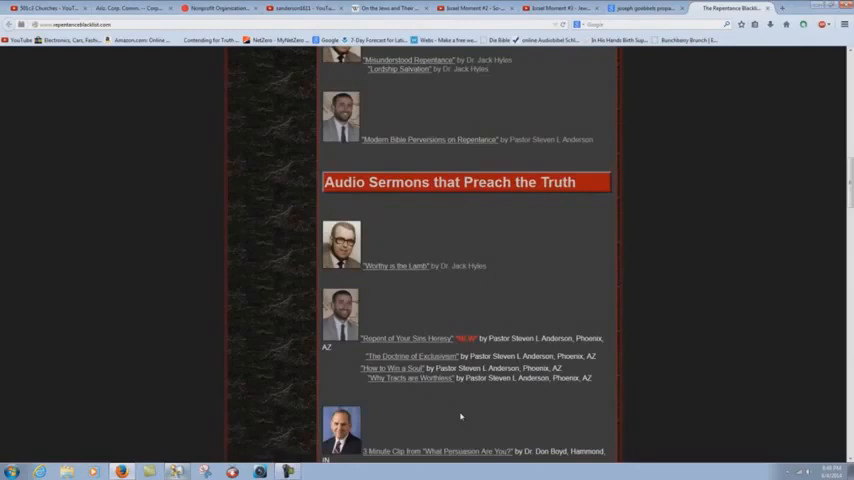
{"action": "scroll", "scroll_direction": "down", "scroll_amount": 3}
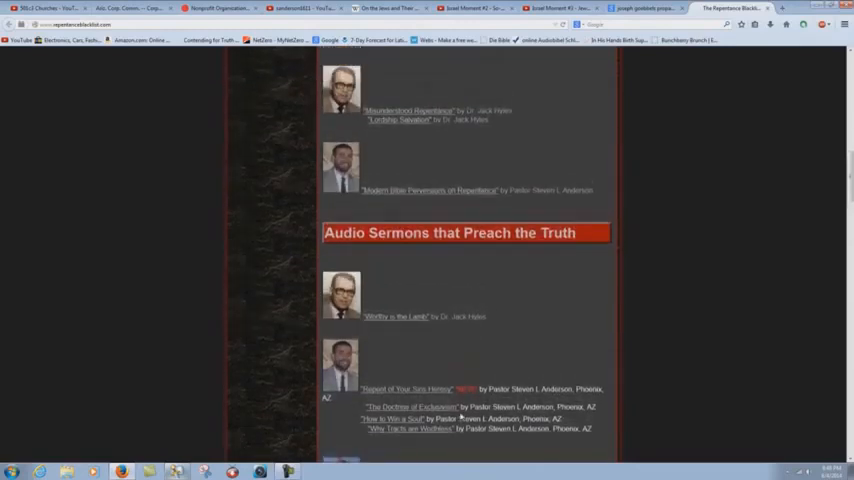
{"action": "scroll", "scroll_direction": "up", "scroll_amount": 3}
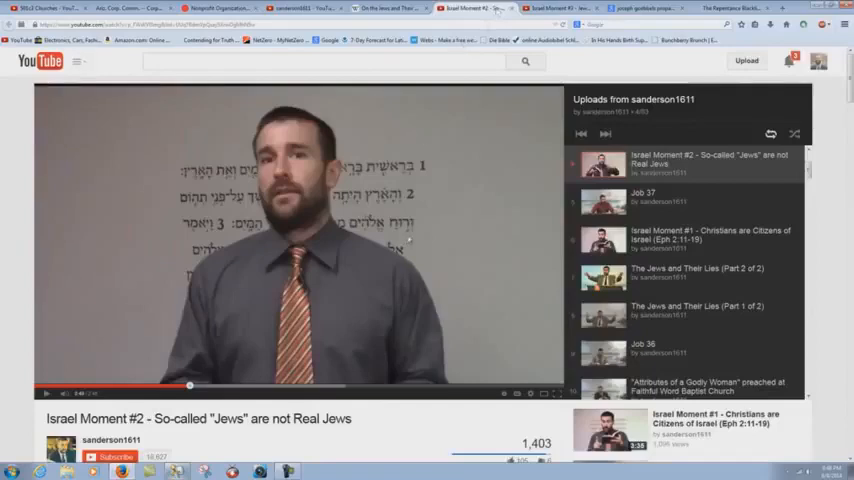
{"action": "mouse_move", "coordinate": [410, 235]}
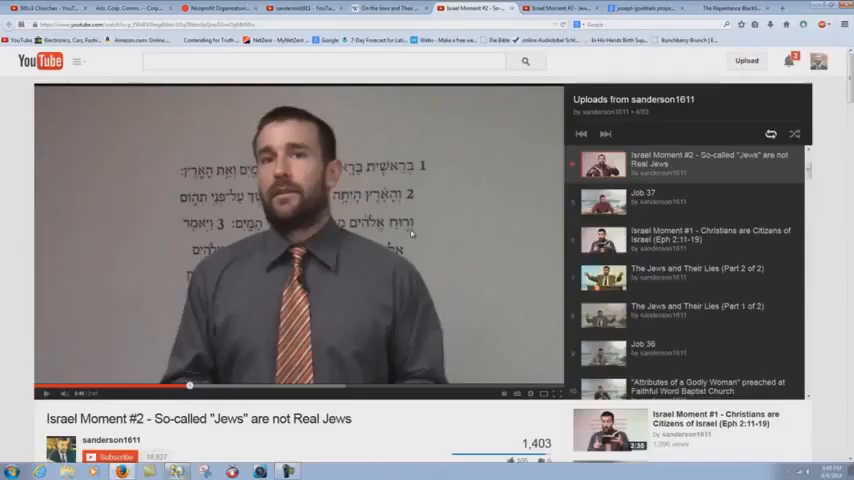
{"action": "mouse_move", "coordinate": [375, 243]}
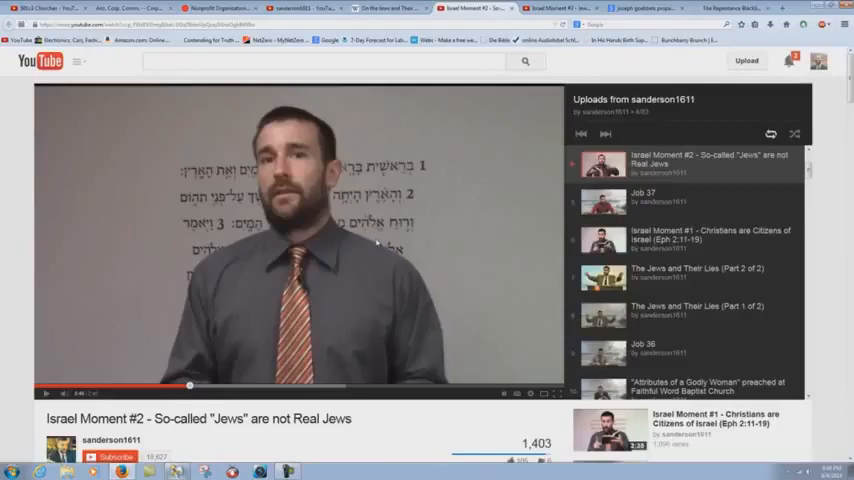
{"action": "mouse_move", "coordinate": [379, 274]}
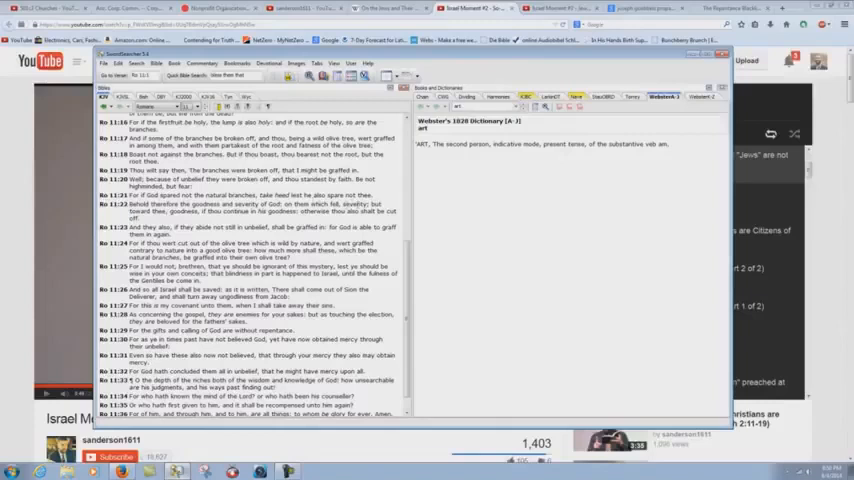
{"action": "mouse_move", "coordinate": [252, 189]}
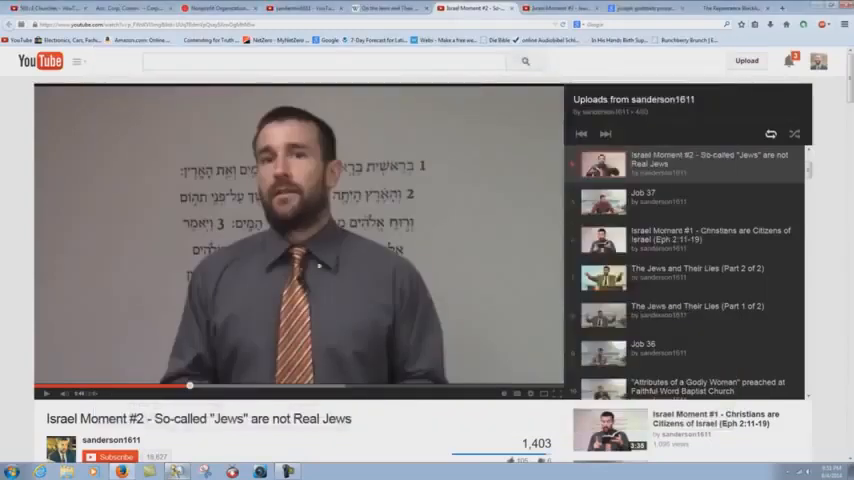
{"action": "mouse_move", "coordinate": [320, 268]}
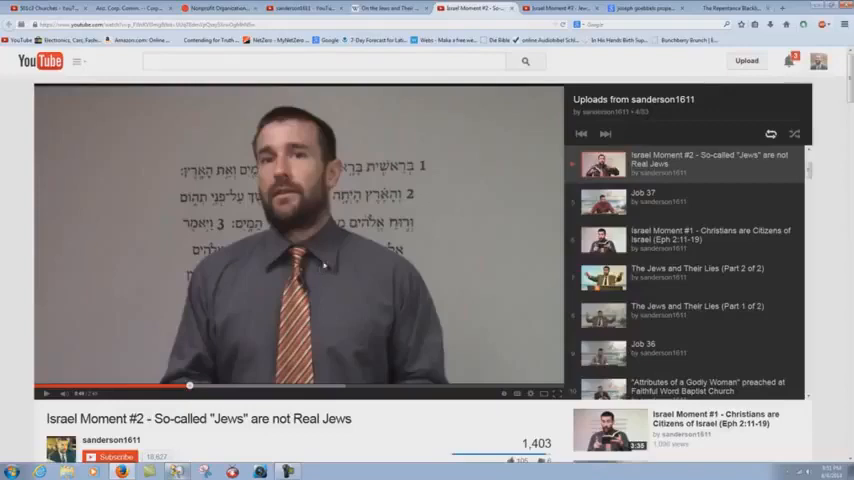
{"action": "mouse_move", "coordinate": [175, 440]}
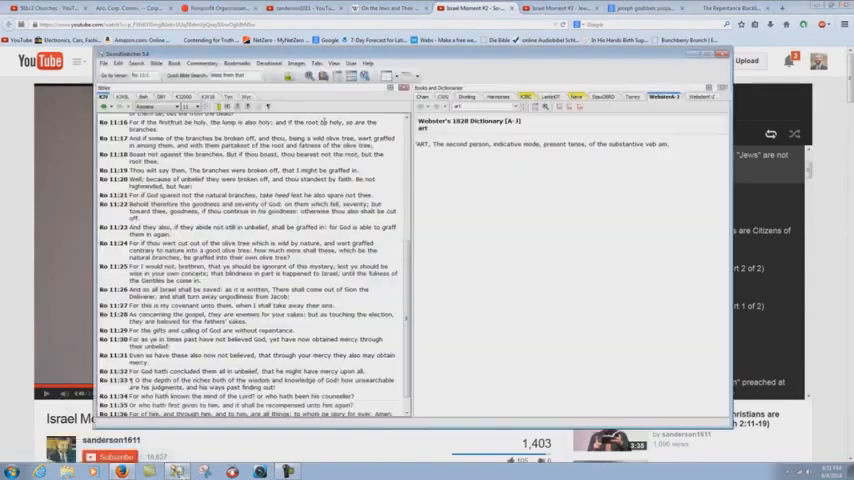
Switch the reading to Matthew 24, scroll its verses, then hide SwordSearcher to show the video
{"action": "left_click", "coordinate": [155, 107]}
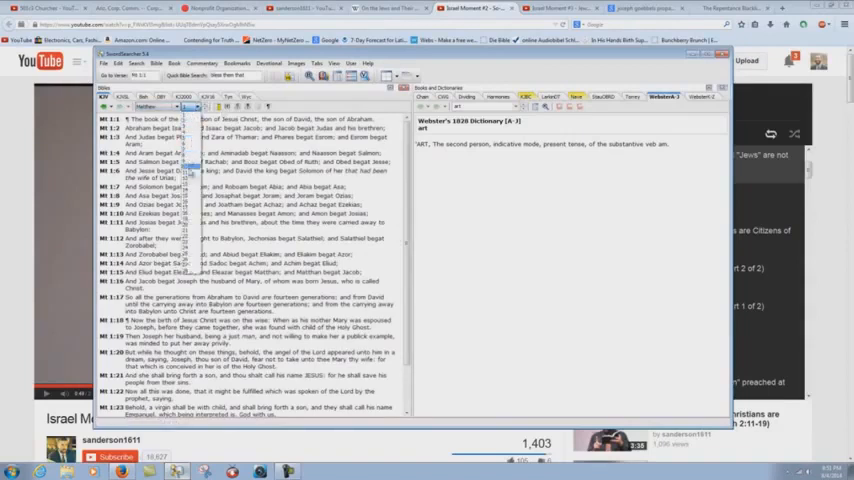
{"action": "scroll", "scroll_direction": "down", "scroll_amount": 3}
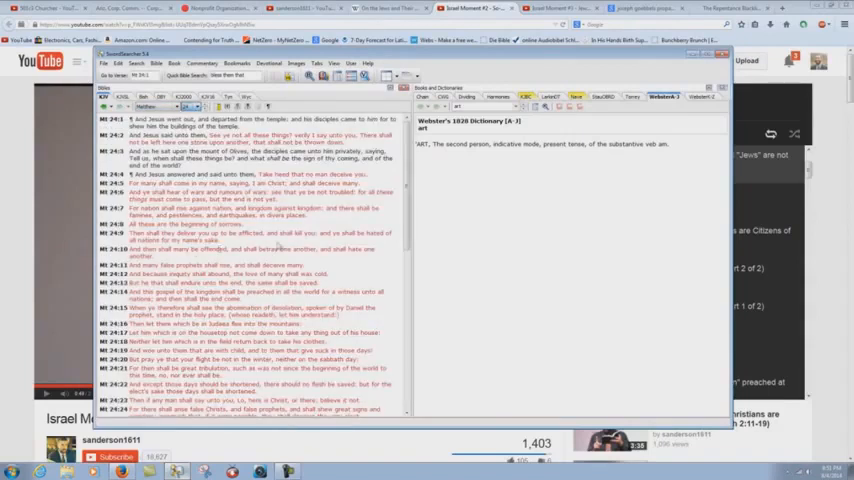
{"action": "scroll", "scroll_direction": "down", "scroll_amount": 3}
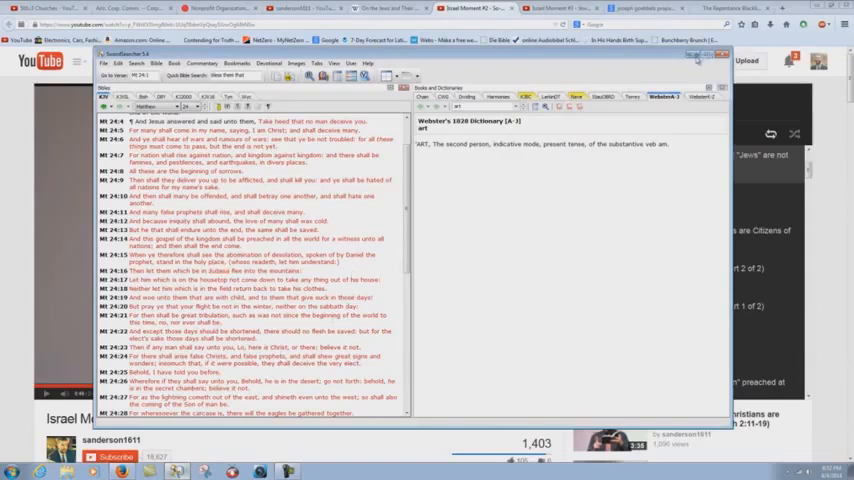
{"action": "left_click", "coordinate": [723, 54]}
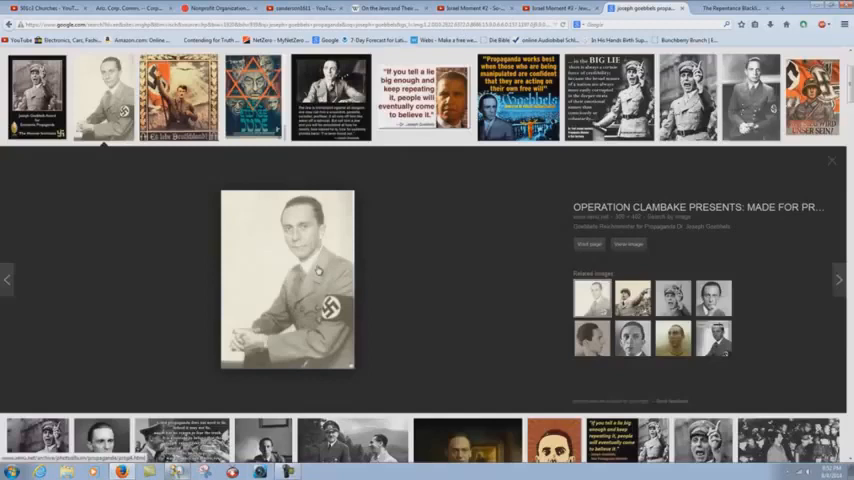
{"action": "mouse_move", "coordinate": [410, 301]}
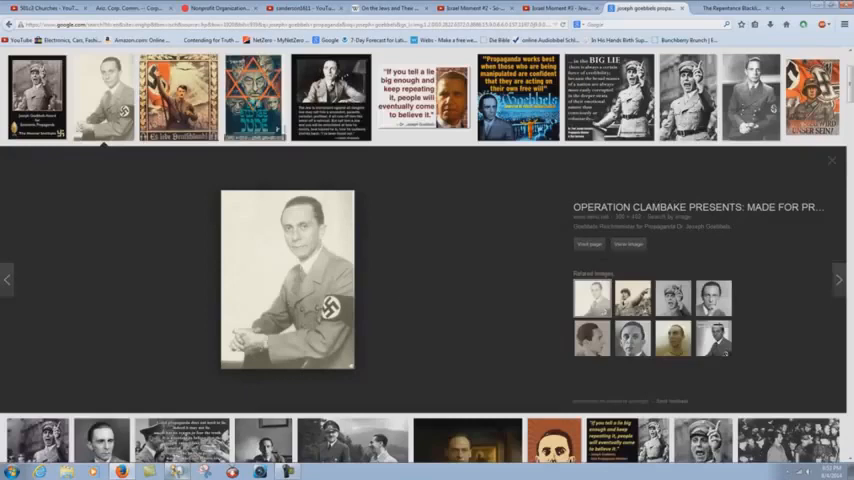
Switch from the Goebbels image results to the Israel Moment #3 YouTube video
{"action": "left_click", "coordinate": [255, 97]}
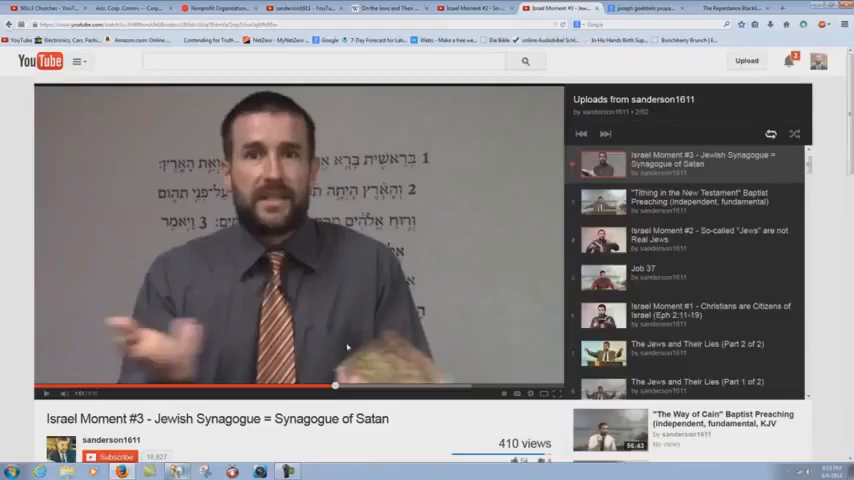
{"action": "mouse_move", "coordinate": [291, 103]}
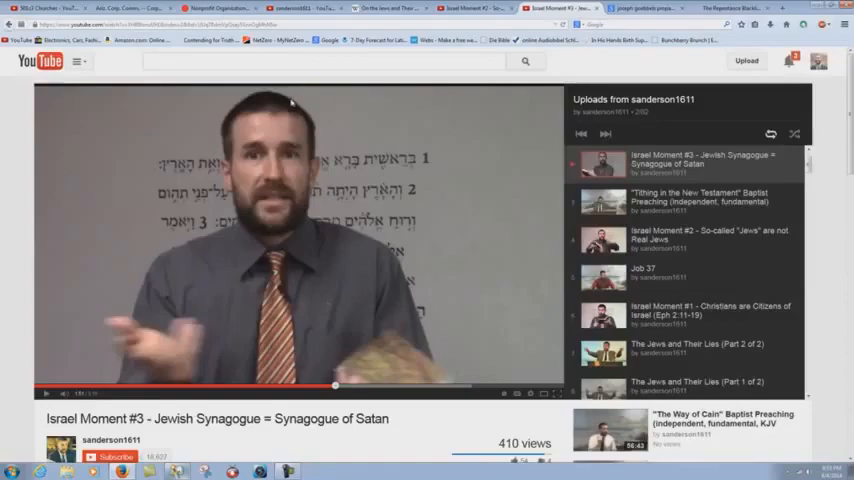